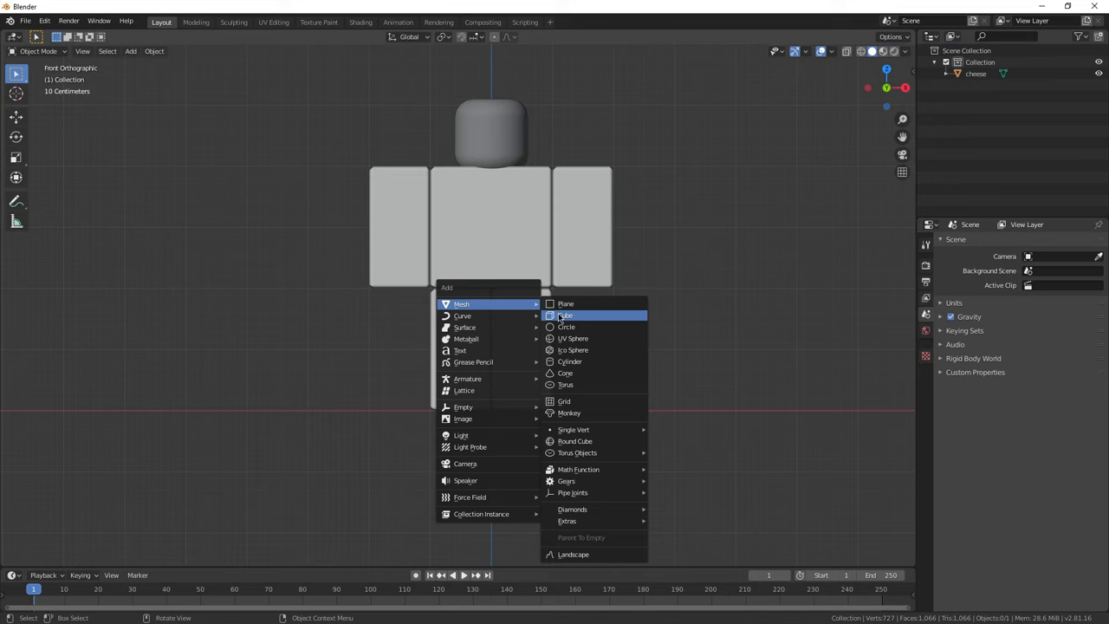
Add a new cube mesh to the scene beside the character.
click(565, 316)
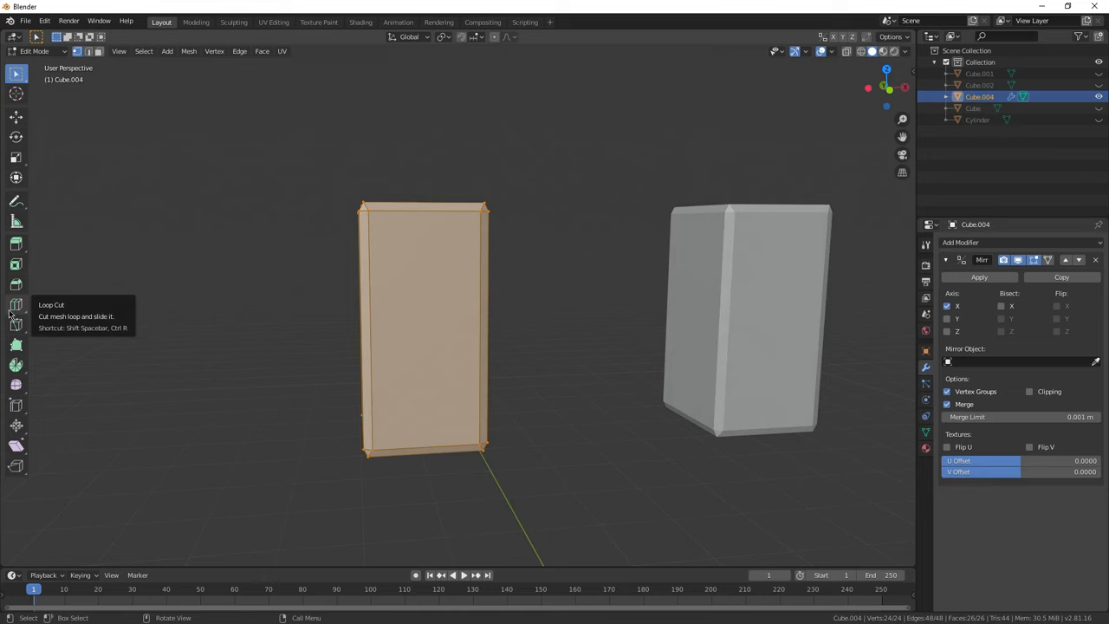
Switch to the Loop Cut tool to add edge loops to the mirrored block.
click(14, 305)
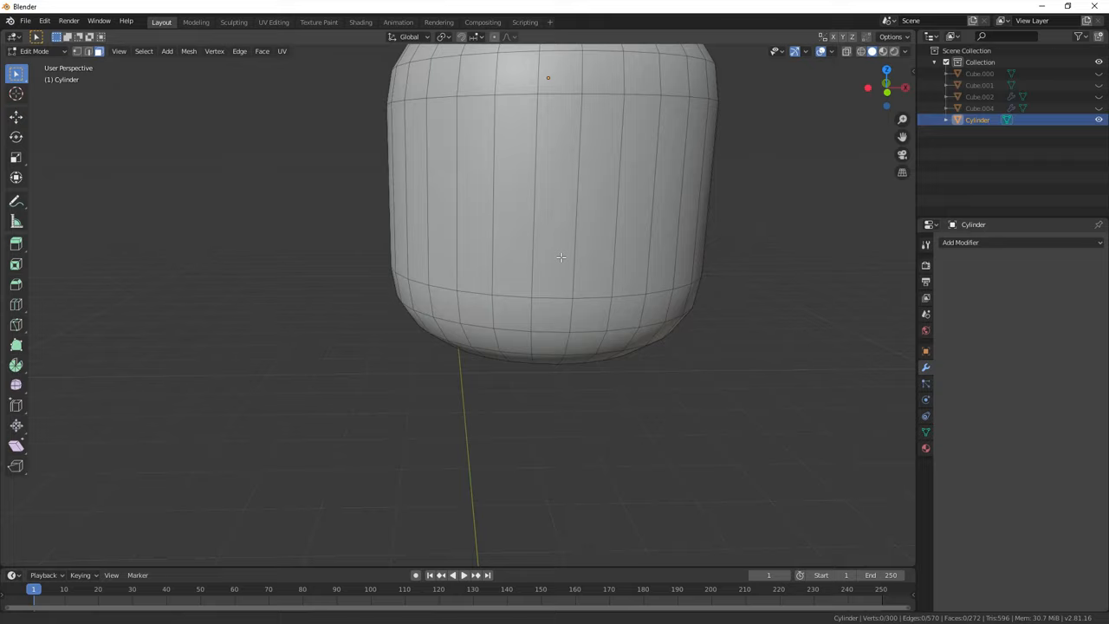
Place a flat plane beside the rounded head as the mask's starting surface.
drag(555, 260, 503, 372)
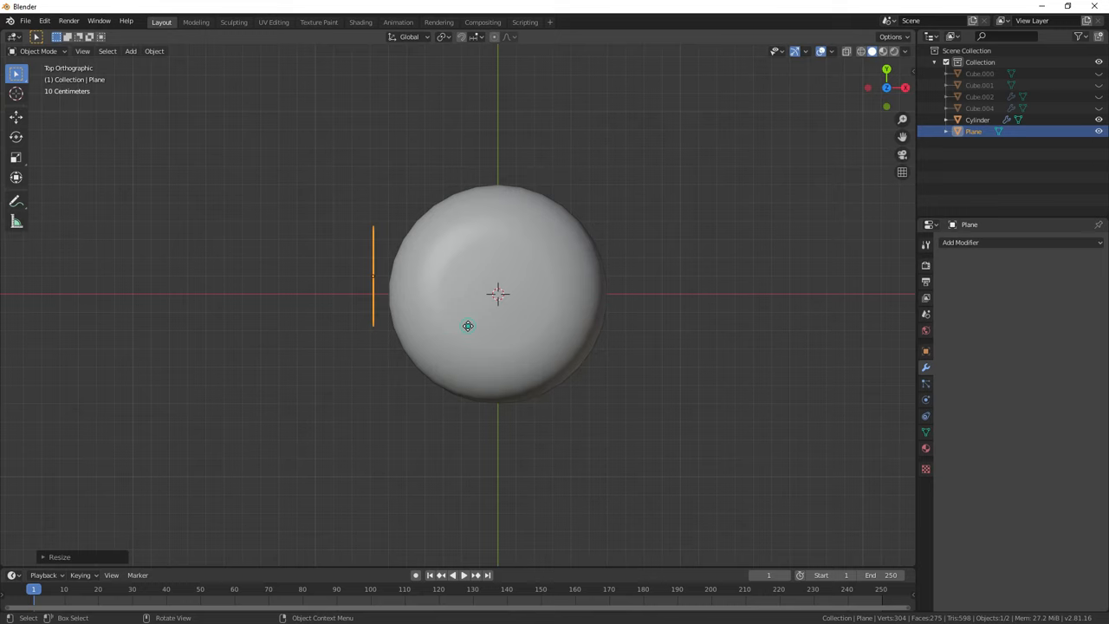
Apply the mask's modifiers and return to editing its individual vertices.
click(1014, 242)
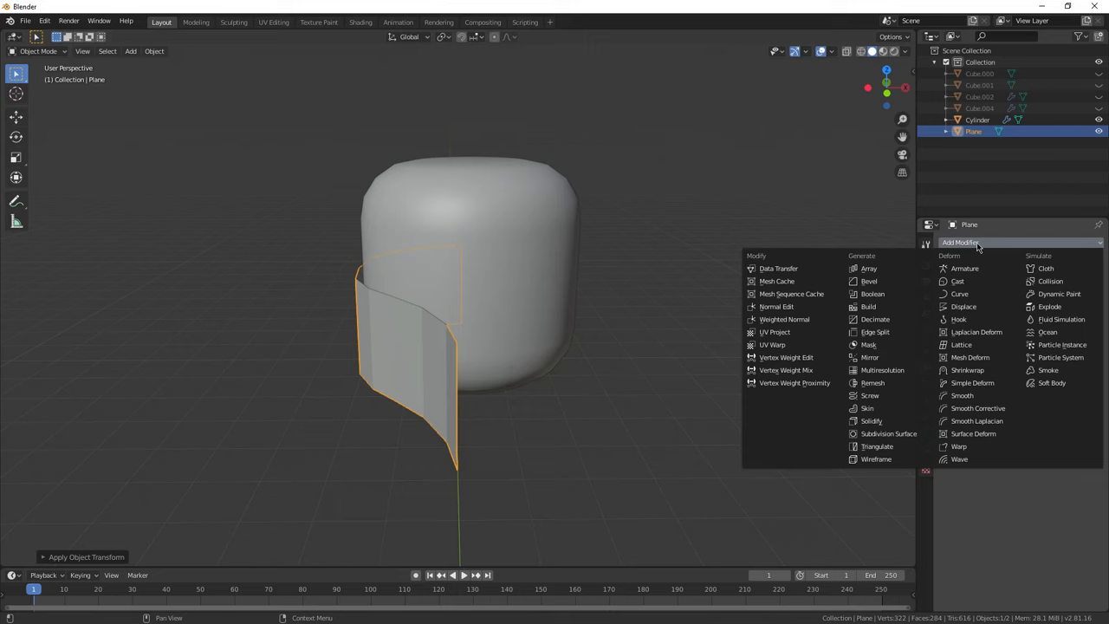
key(Tab)
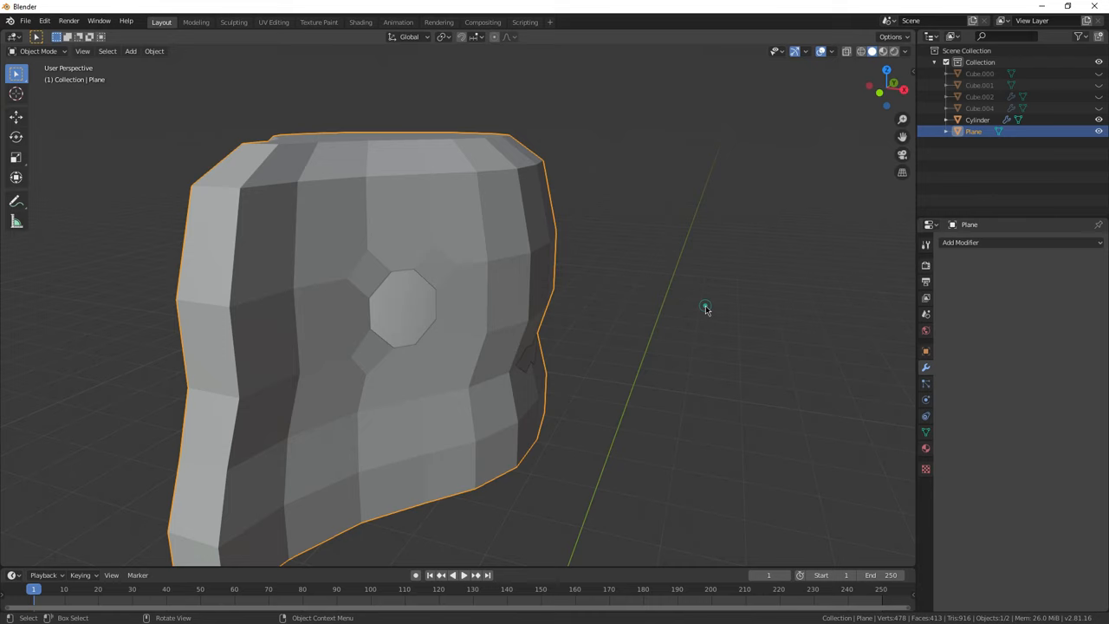
key(Tab)
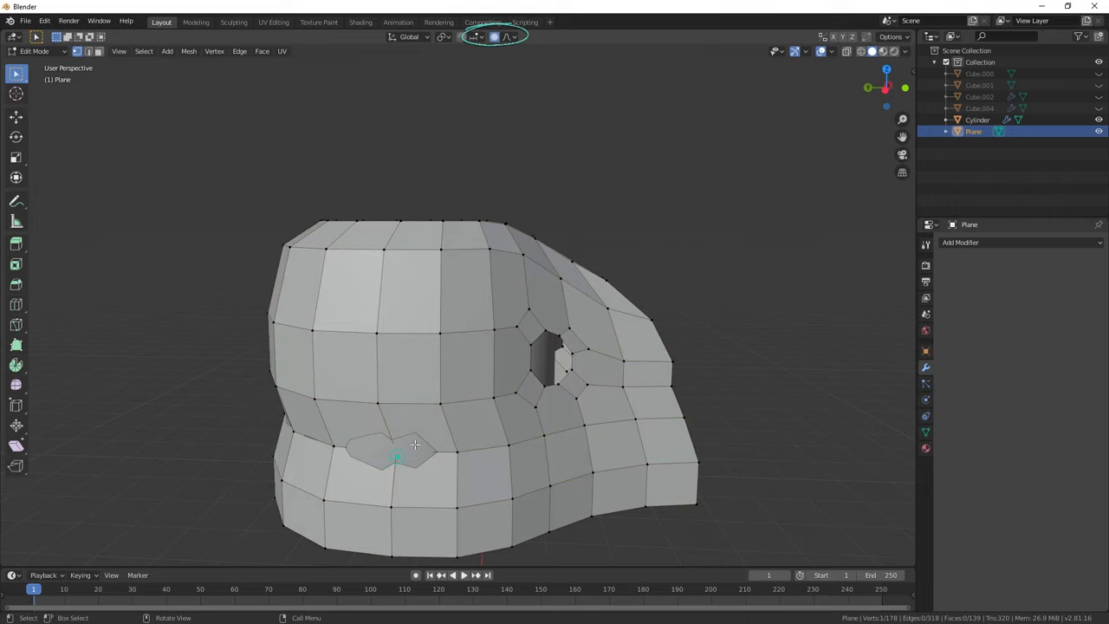